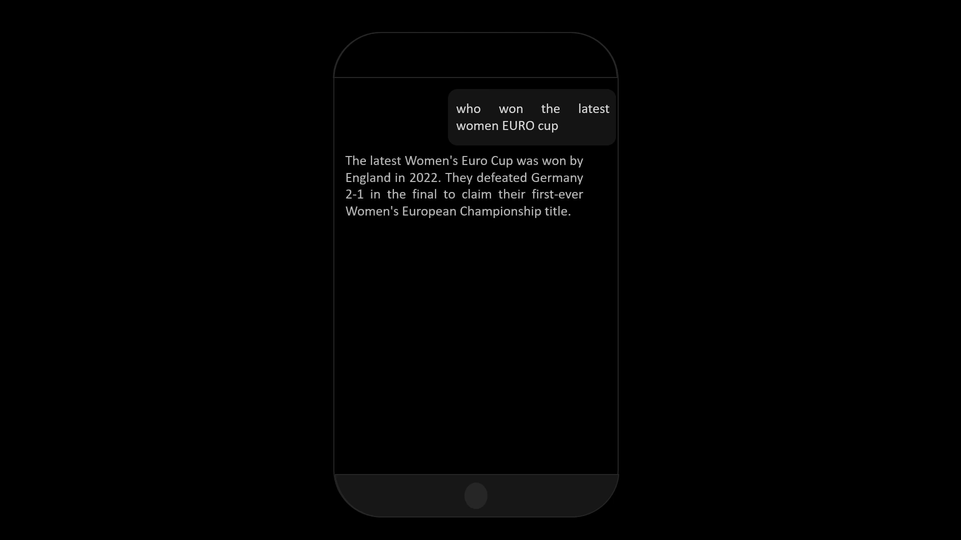
{"action": "type", "text": "What type of content does the \"Under the Hood\" YouTube channel upload?"}
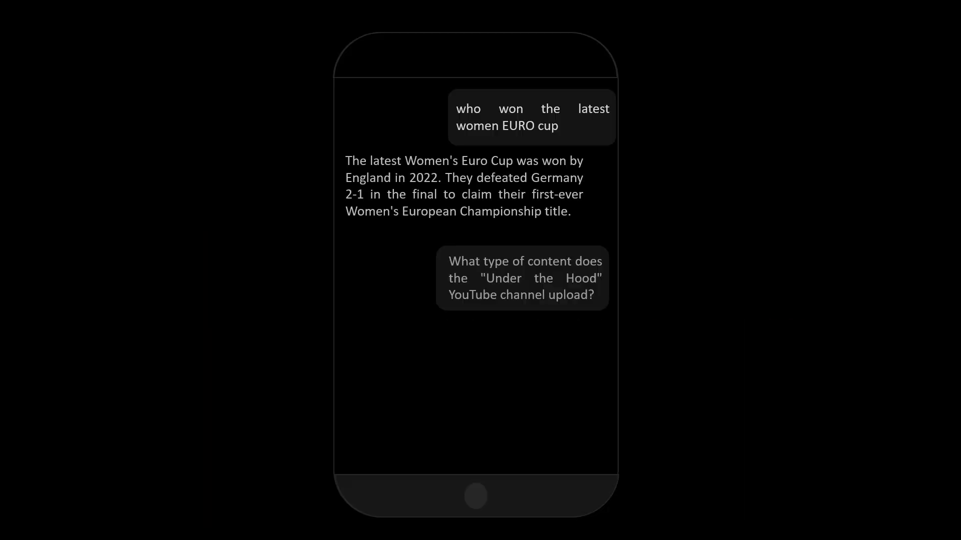